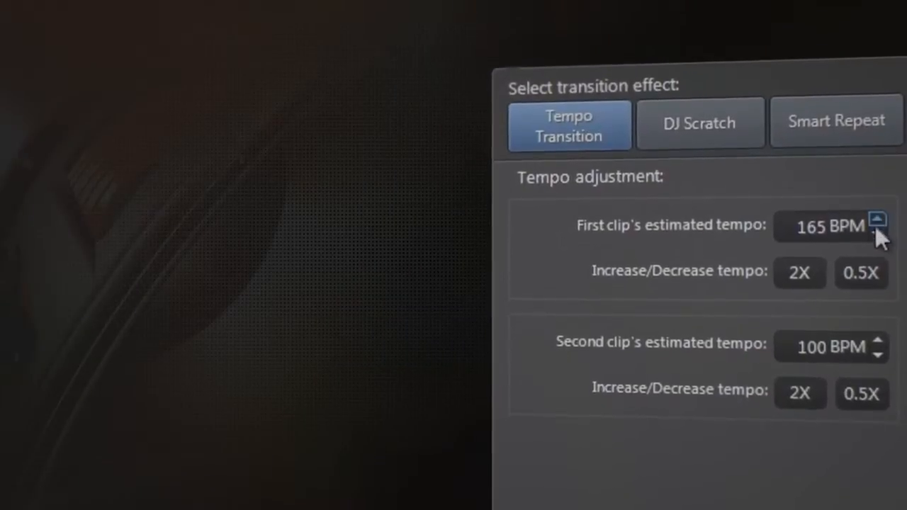
Step: Import SKY-JUMP-VIDEO.mp4, 2-BACKGROUND-MUSIC-01.wav and 3-BACKGROUND-MUSIC-02.wav into the media library
click(877, 234)
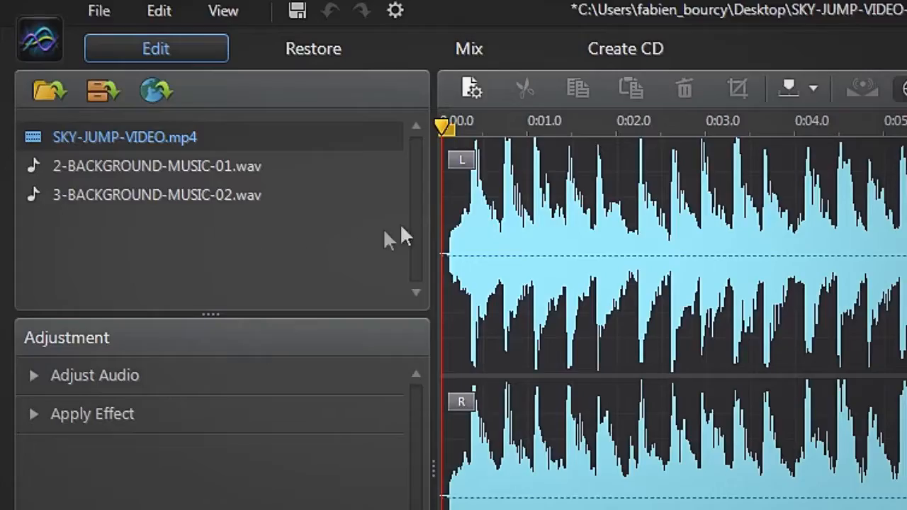
Step: Switch to the Mix workspace and select both background music files in the library
click(469, 48)
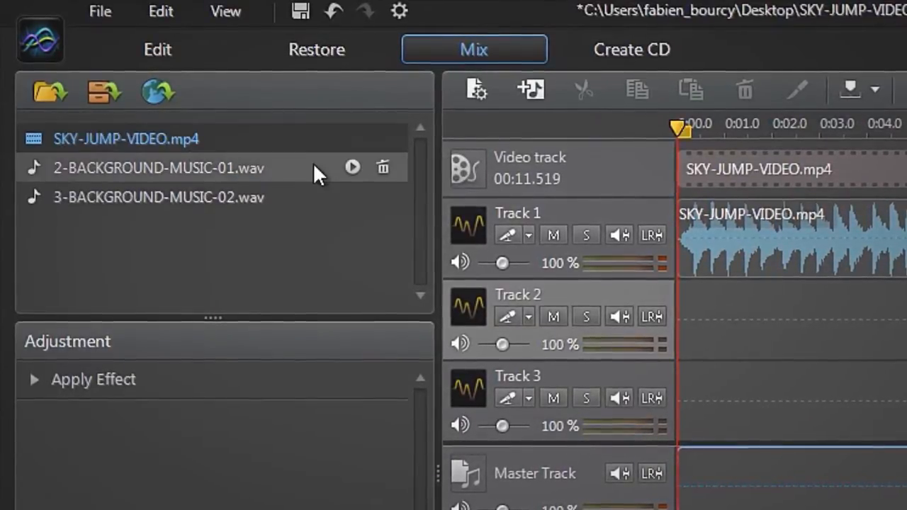
click(157, 167)
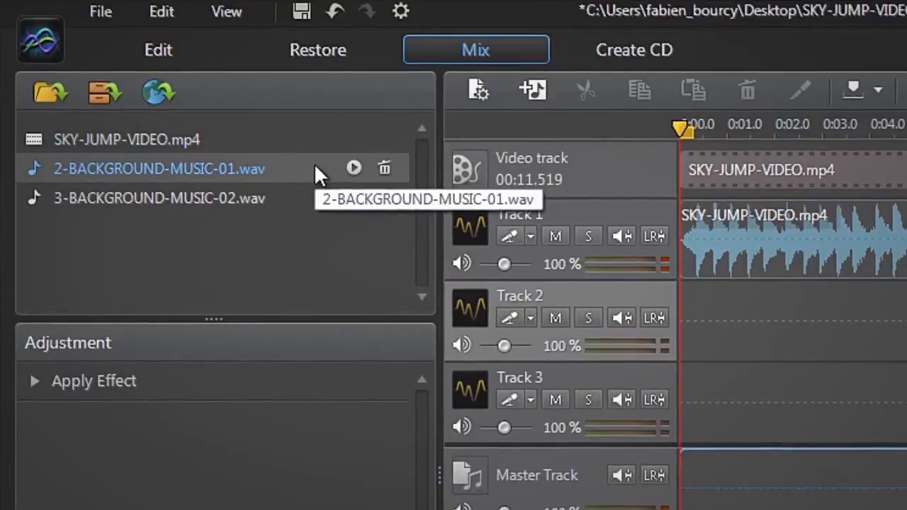
click(159, 199)
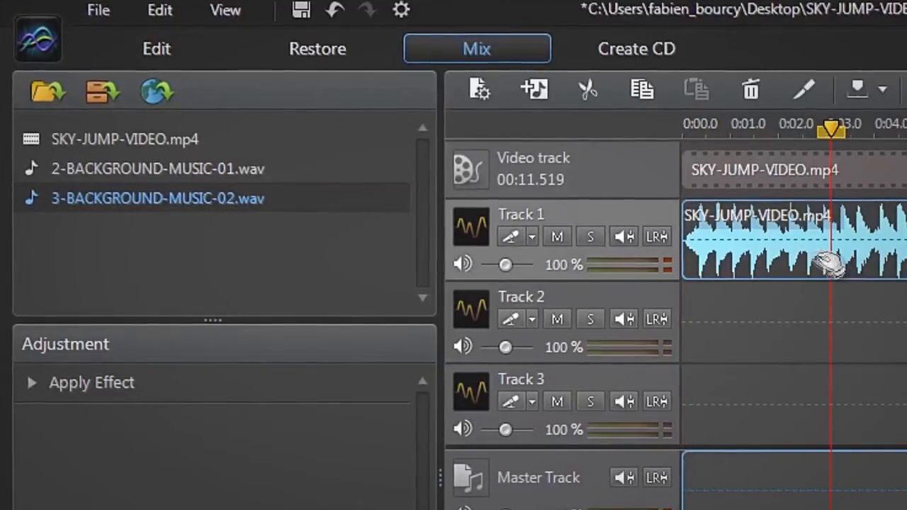
Step: Mute the video's original audio on Track 1
click(555, 236)
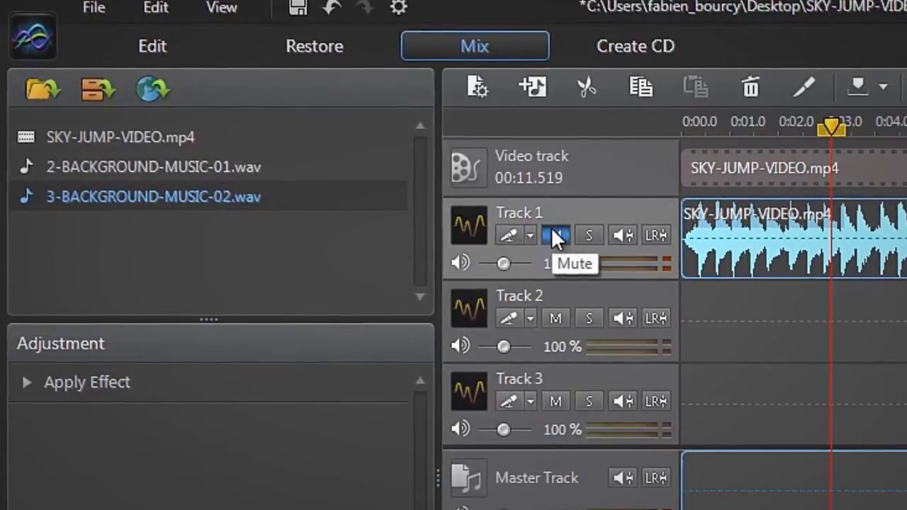
click(556, 235)
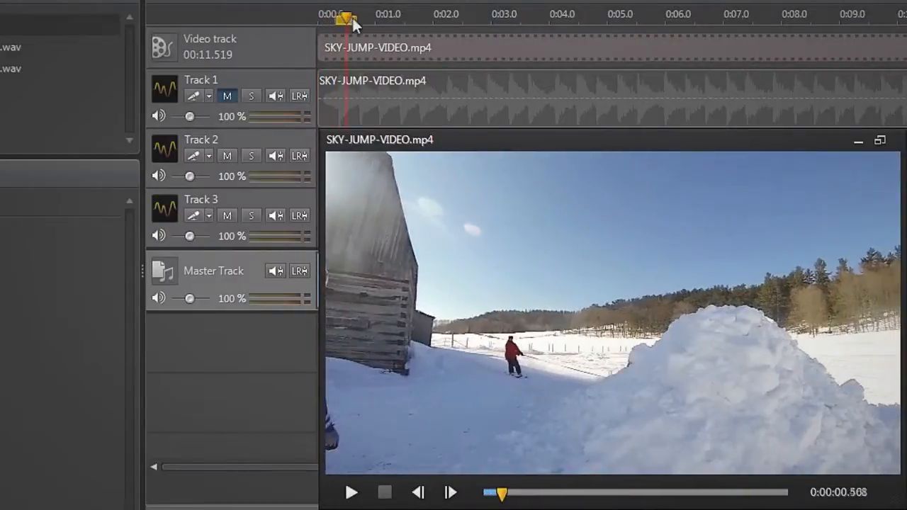
Step: Drag 2-BACKGROUND-MUSIC-01.wav onto Track 2 and 3-BACKGROUND-MUSIC-02.wav onto Track 3
drag(348, 17, 489, 17)
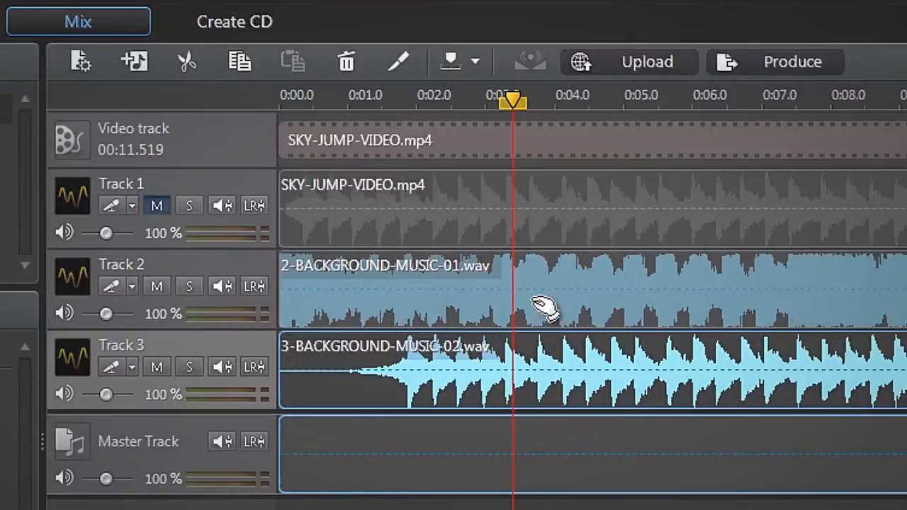
Step: Split the Track 2 music clip at about 3.4 seconds so it ends there
click(546, 309)
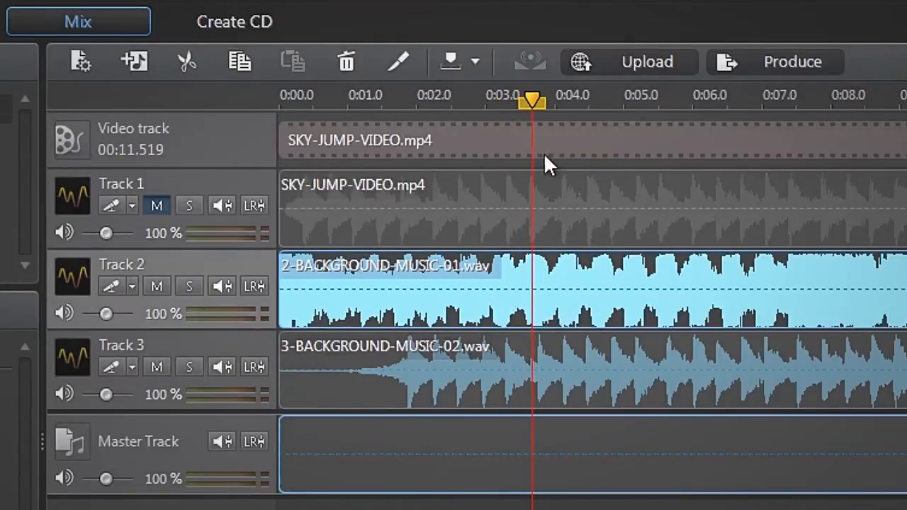
drag(531, 101, 491, 101)
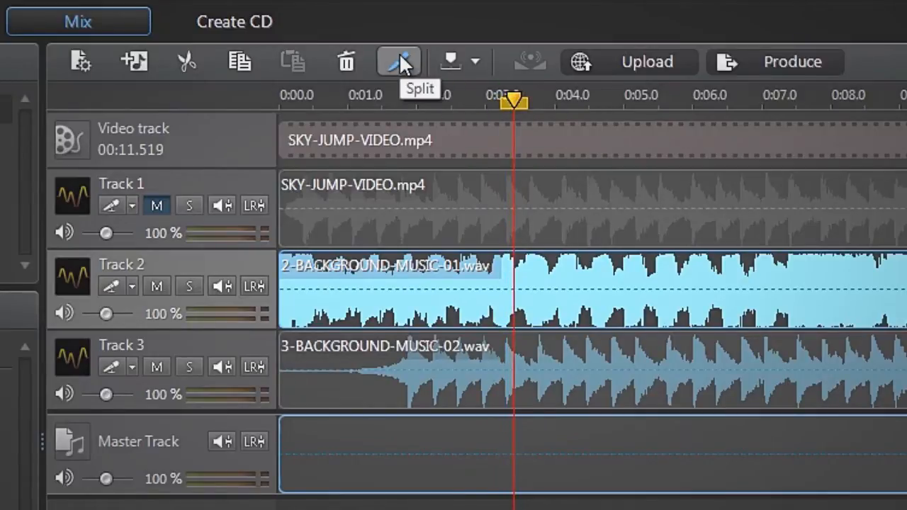
click(398, 62)
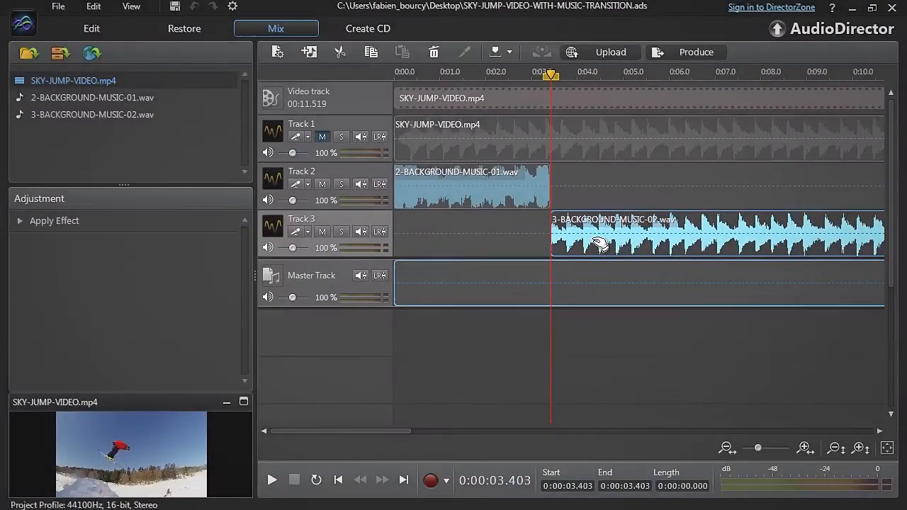
Step: Move the second music clip onto Track 2 after the first and choose Smart Transition
drag(612, 234, 574, 187)
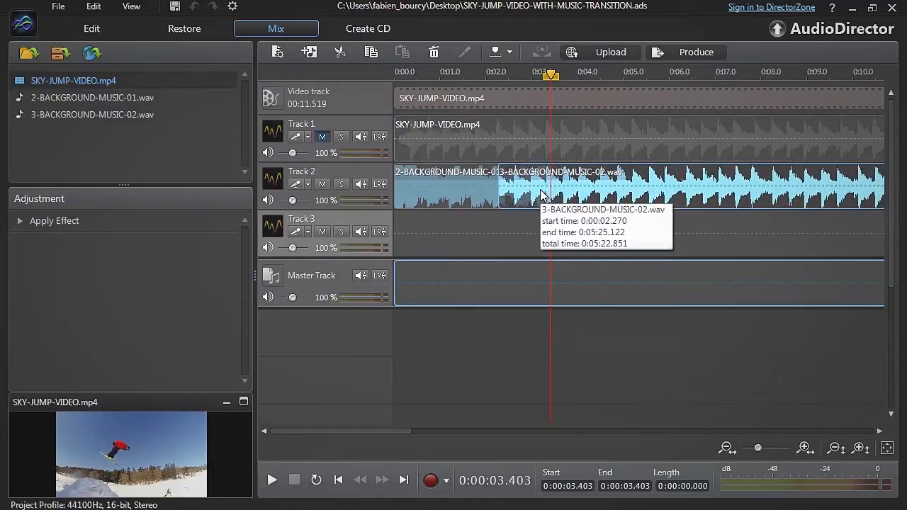
right_click(551, 198)
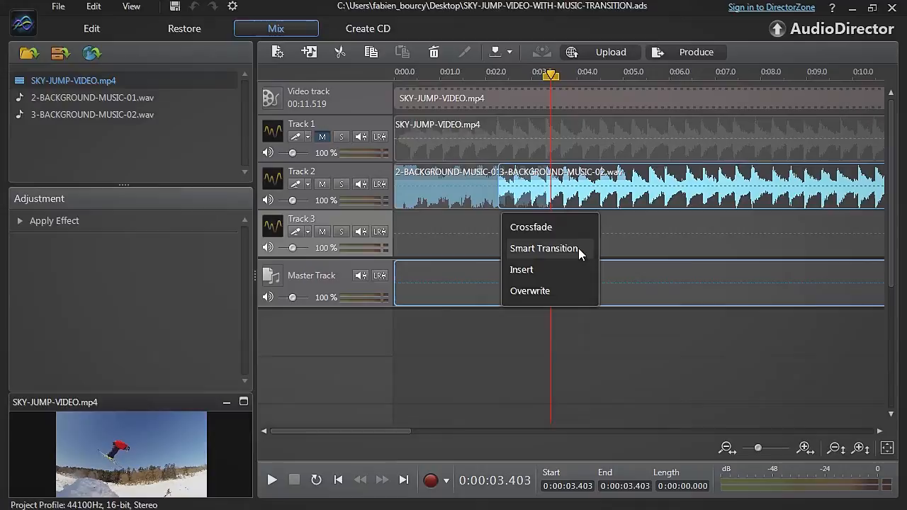
click(544, 248)
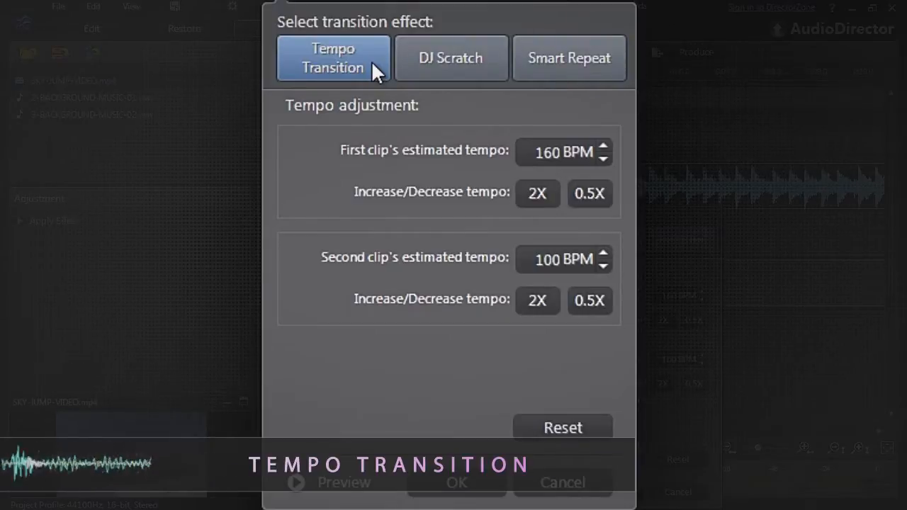
mouse_move(360, 85)
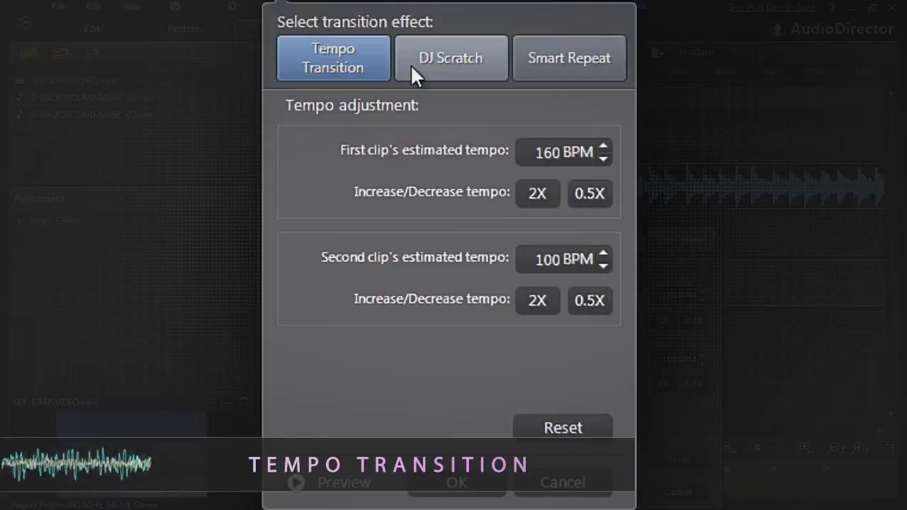
click(451, 56)
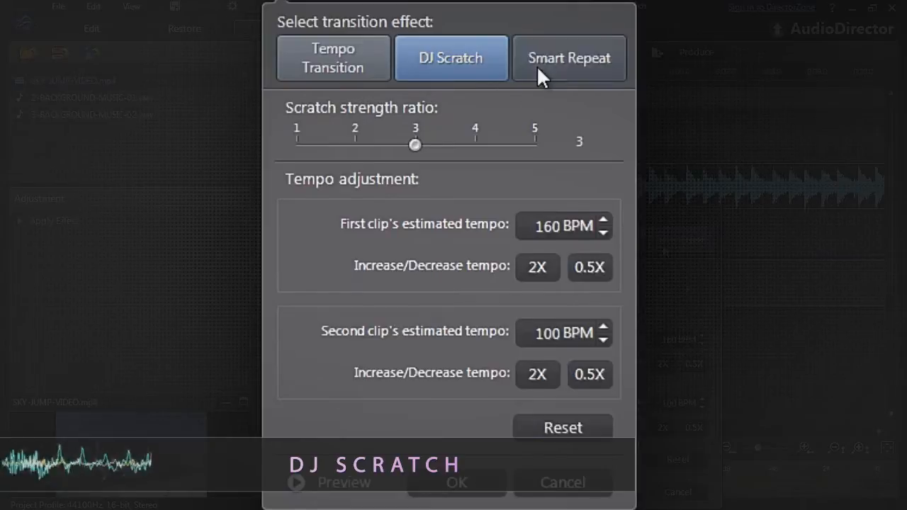
click(570, 58)
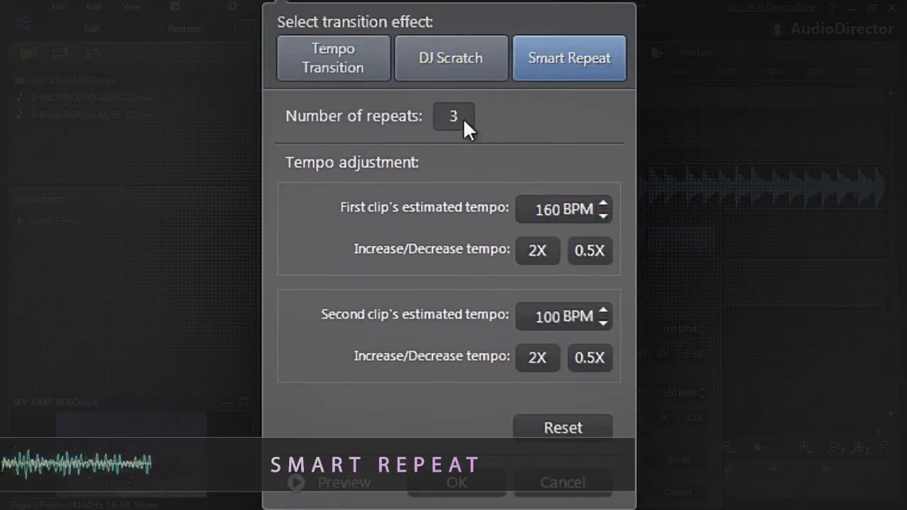
click(333, 58)
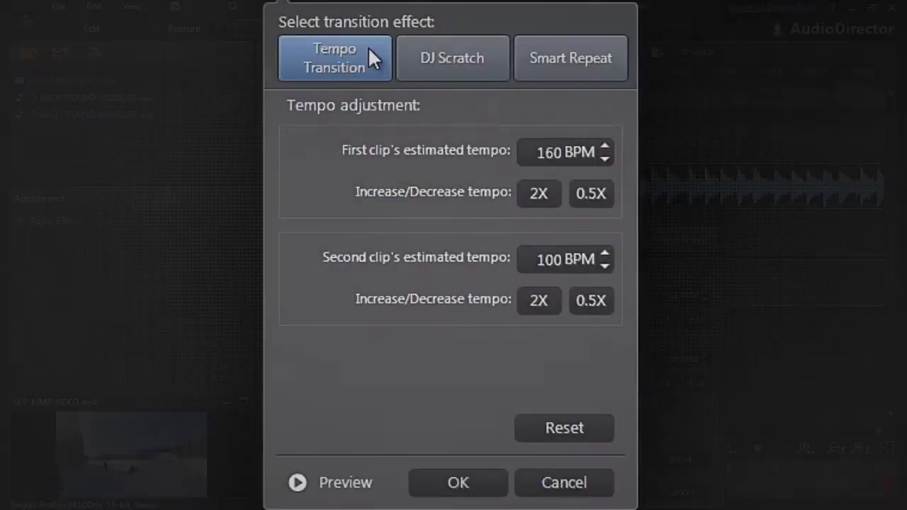
mouse_move(439, 163)
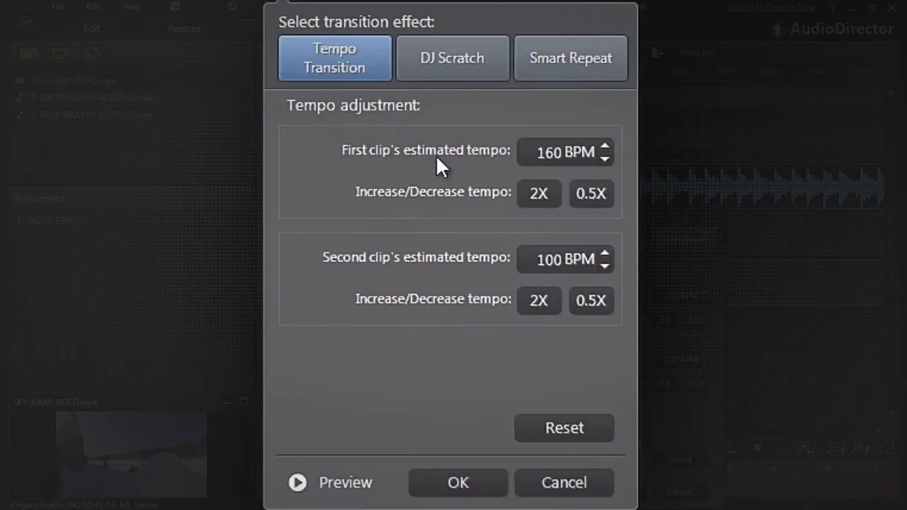
mouse_move(476, 271)
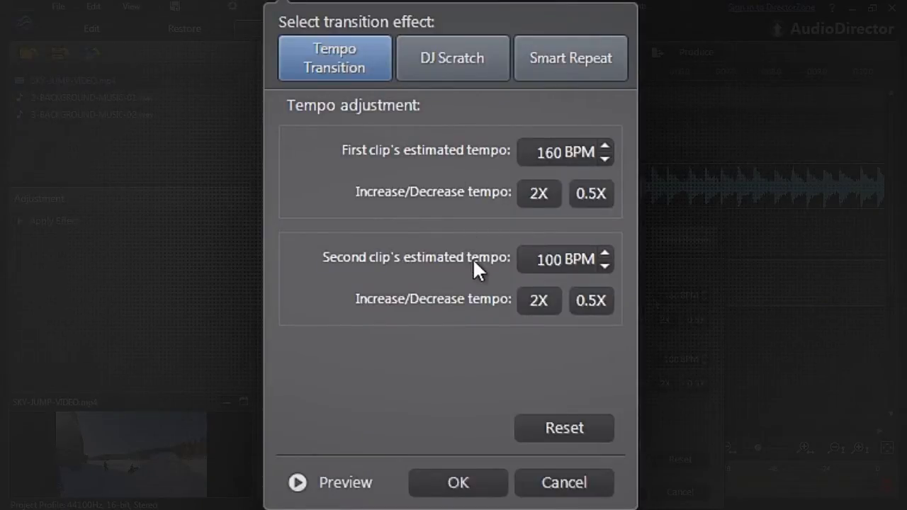
mouse_move(524, 272)
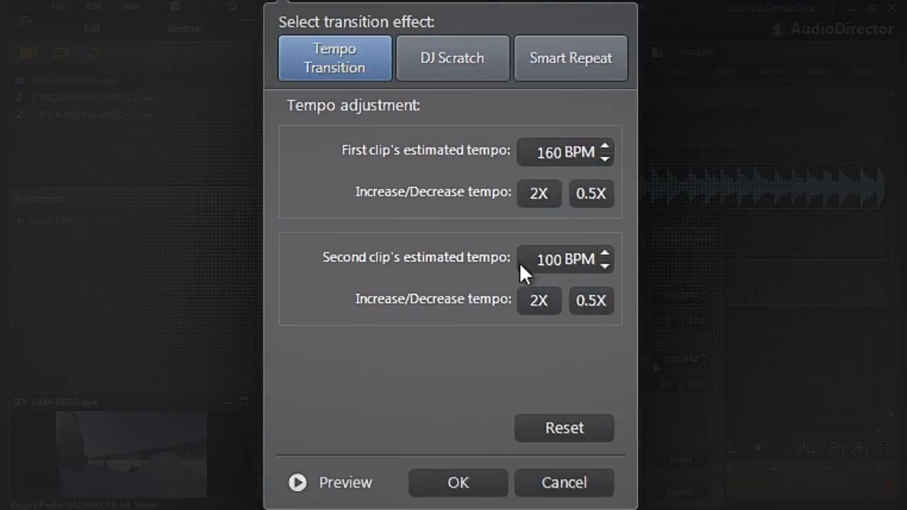
Step: Raise the transition's estimated tempos to 170 BPM for the first clip and 115 BPM for the second
click(604, 146)
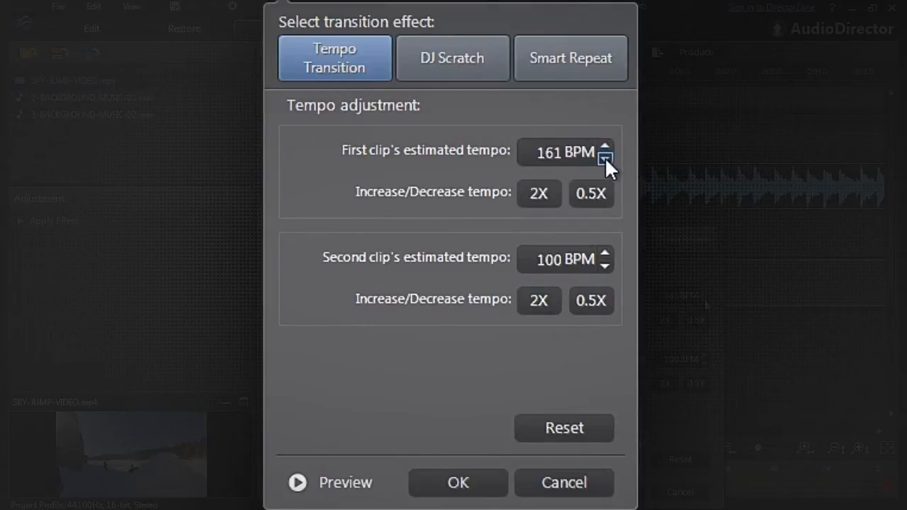
click(605, 147)
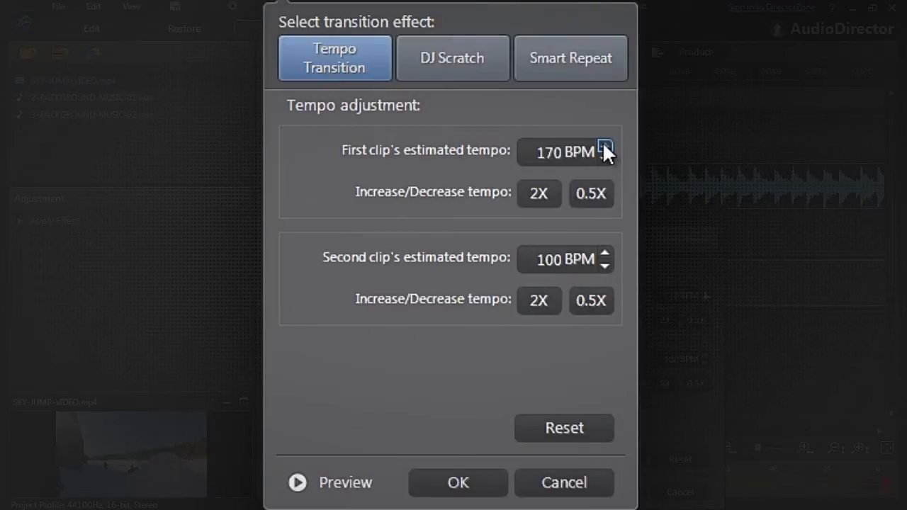
click(603, 254)
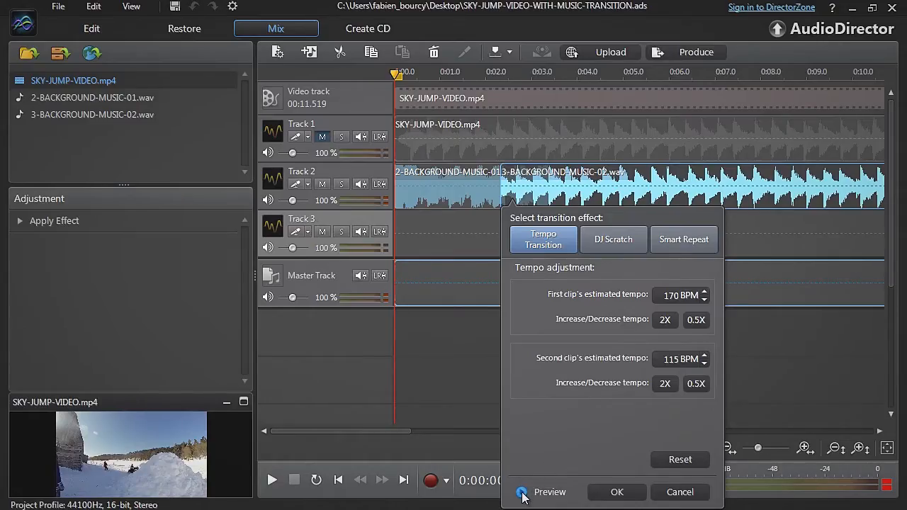
Step: Preview the transition, adjust the tempos to 175 and 110 BPM, and apply it to the joined clips
click(521, 492)
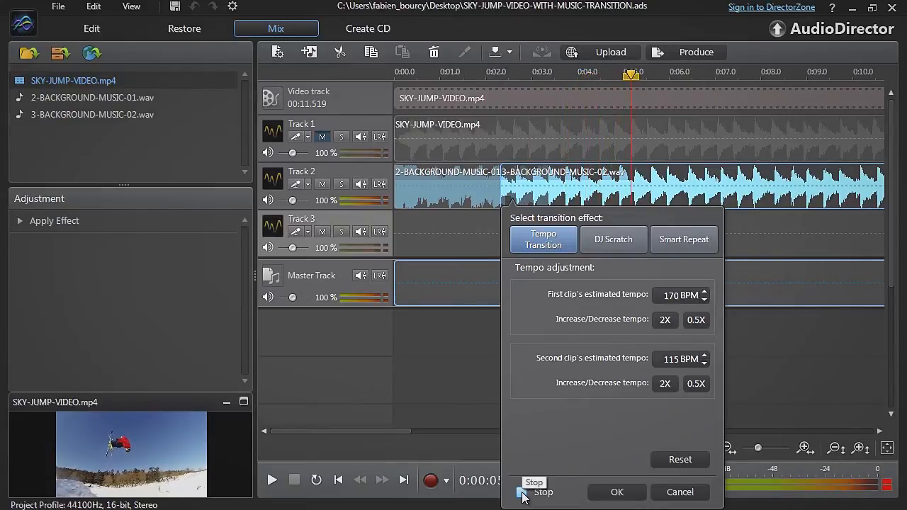
click(522, 492)
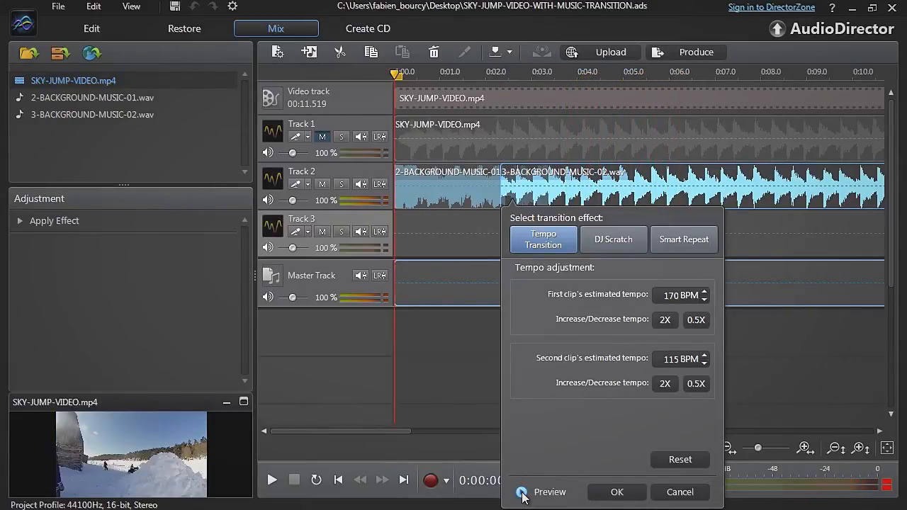
click(704, 292)
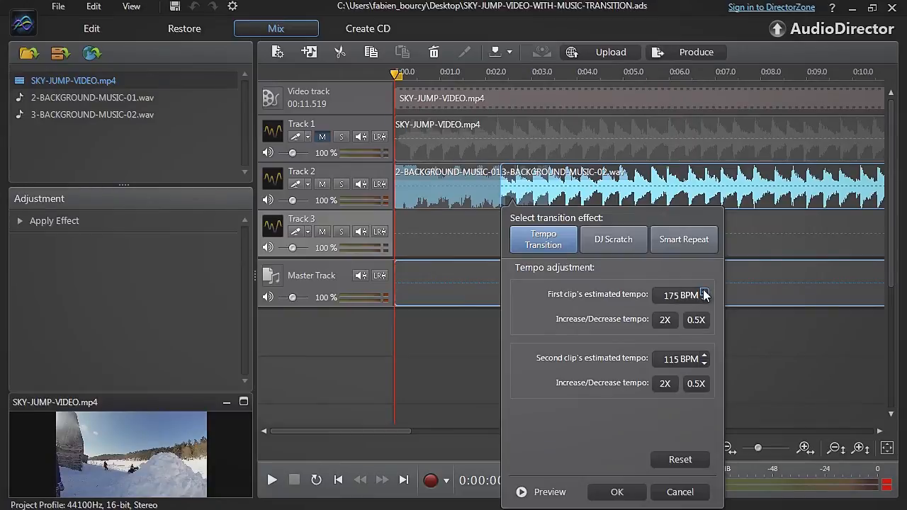
click(705, 363)
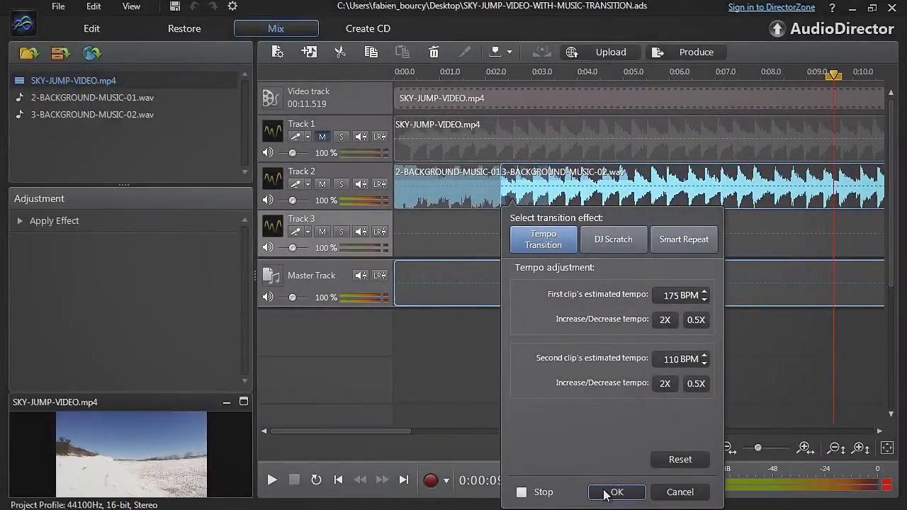
click(615, 491)
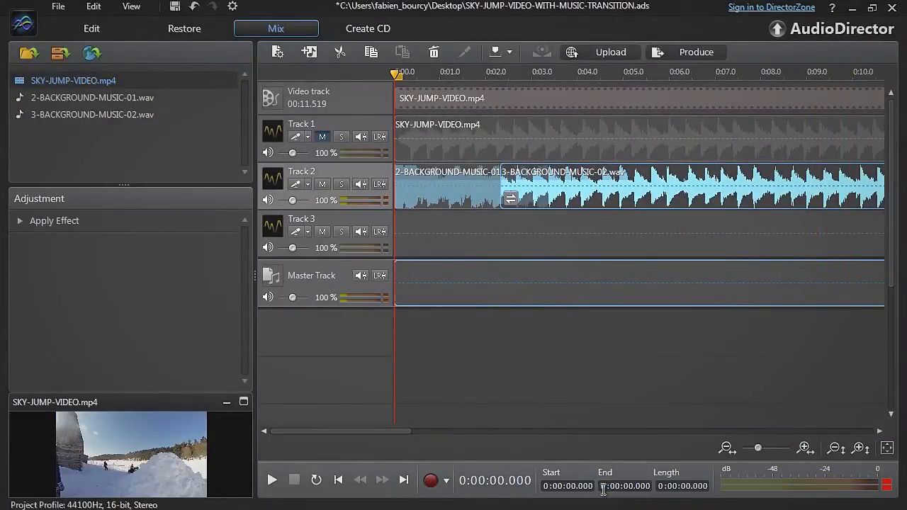
mouse_move(244, 402)
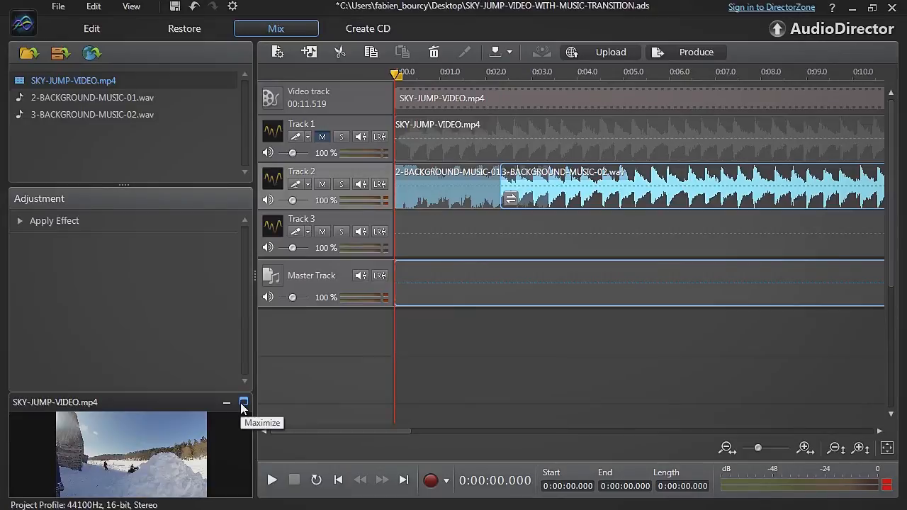
Step: Maximize the ski jump video preview window to watch the finished mix
click(244, 402)
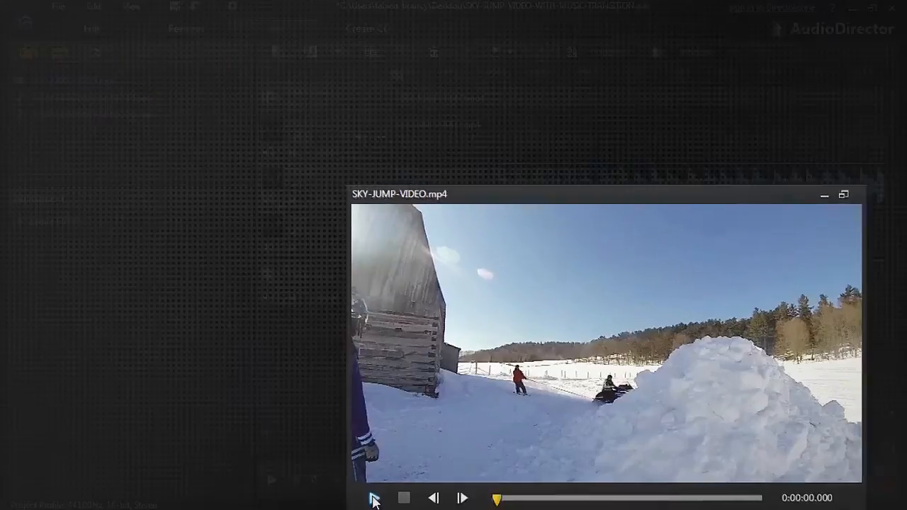